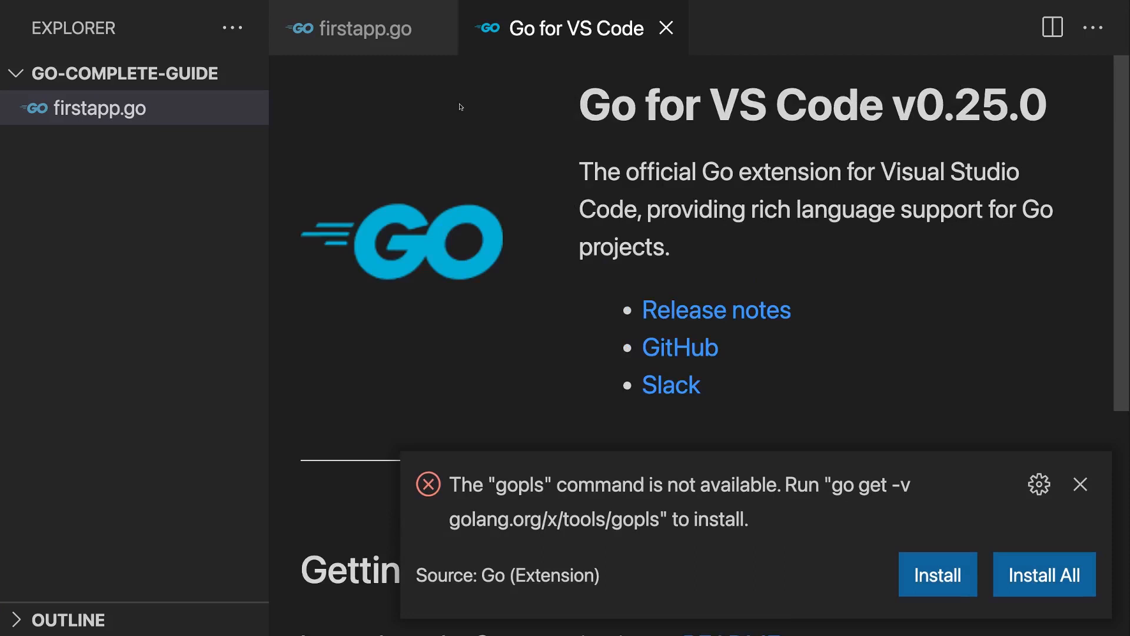
mouse_move(677, 270)
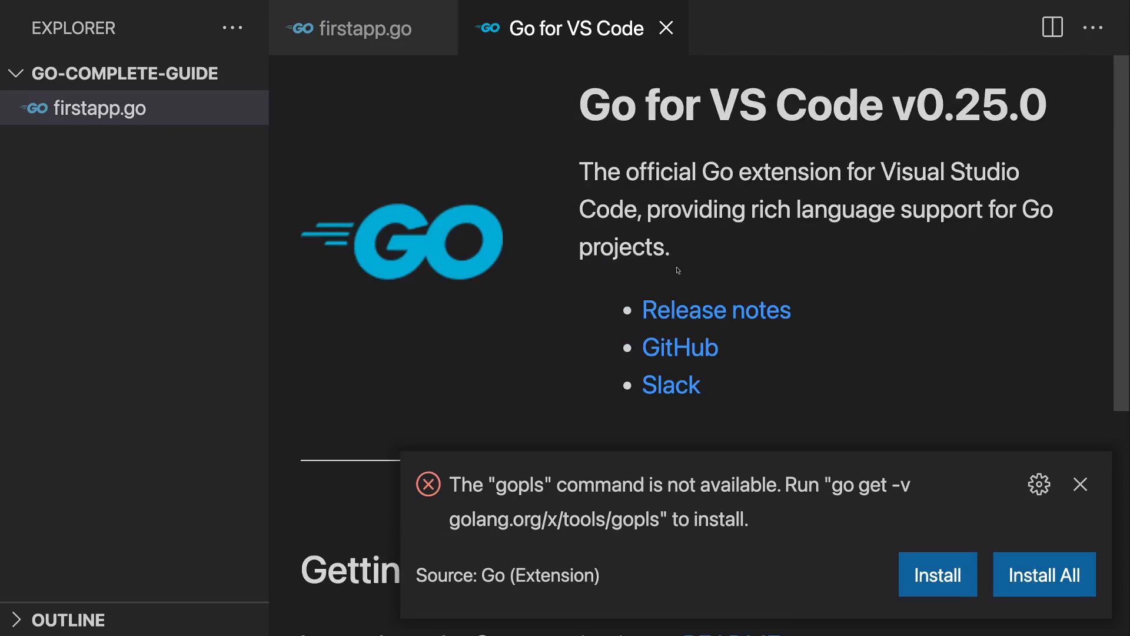
- Install all ten missing Go tools, including gopls, and follow the progress in the Output panel
scroll(down, 3)
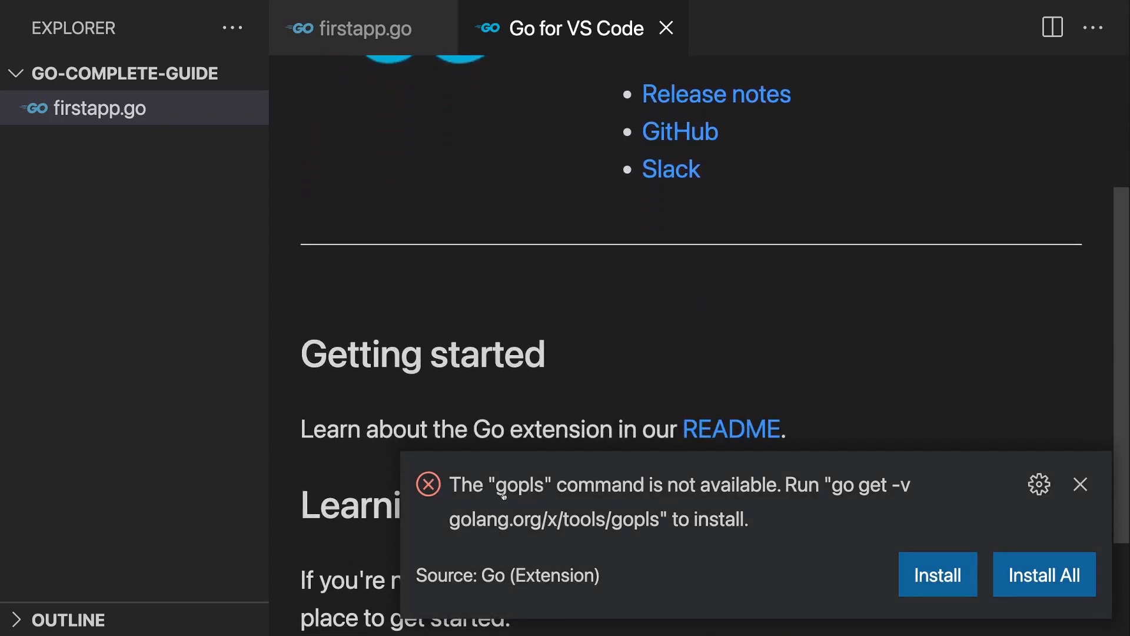
mouse_move(826, 525)
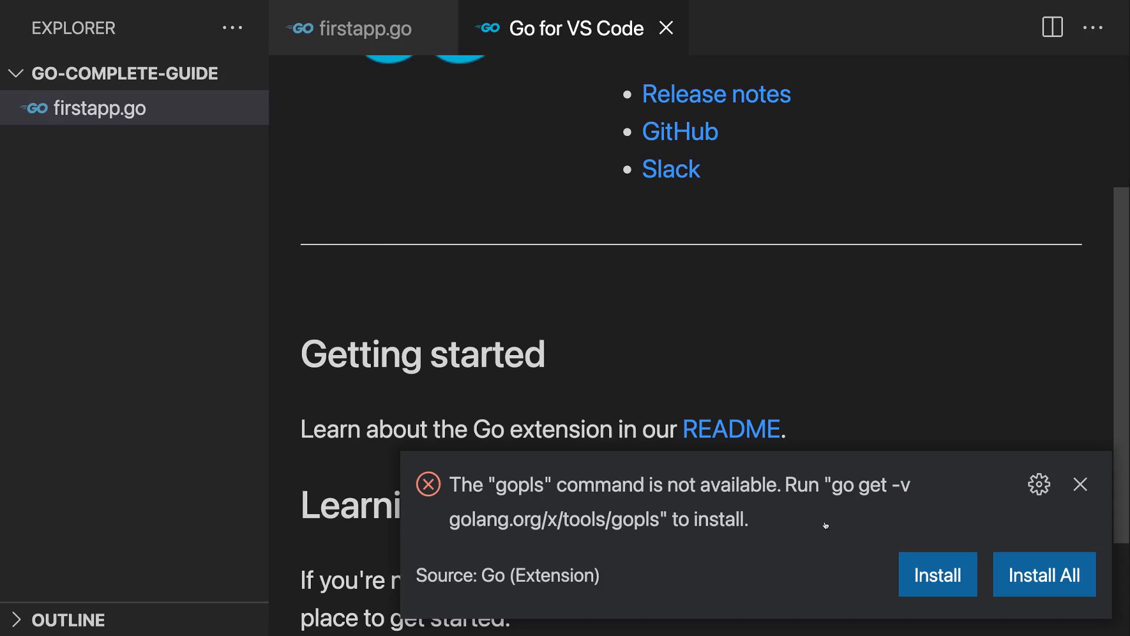
mouse_move(872, 533)
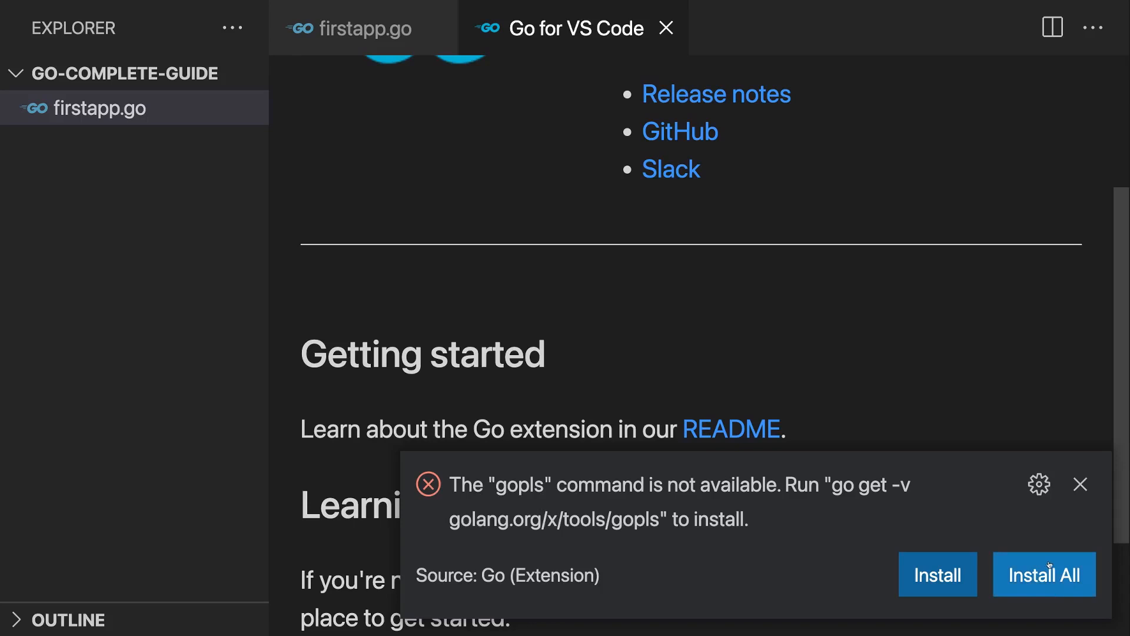
click(1044, 575)
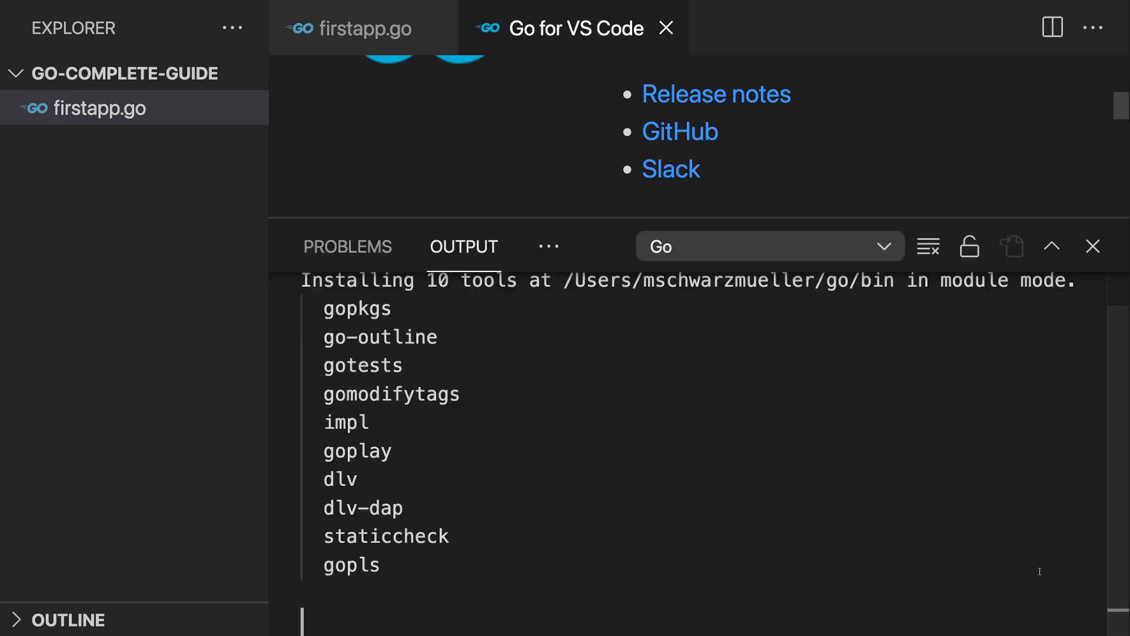
scroll(down, 3)
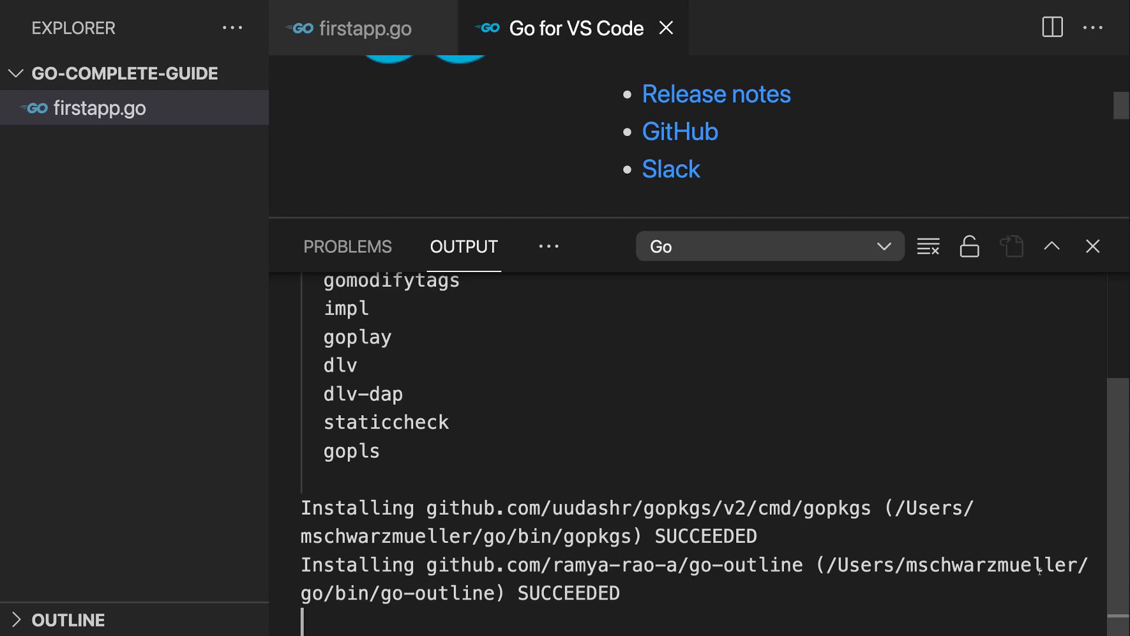
scroll(down, 3)
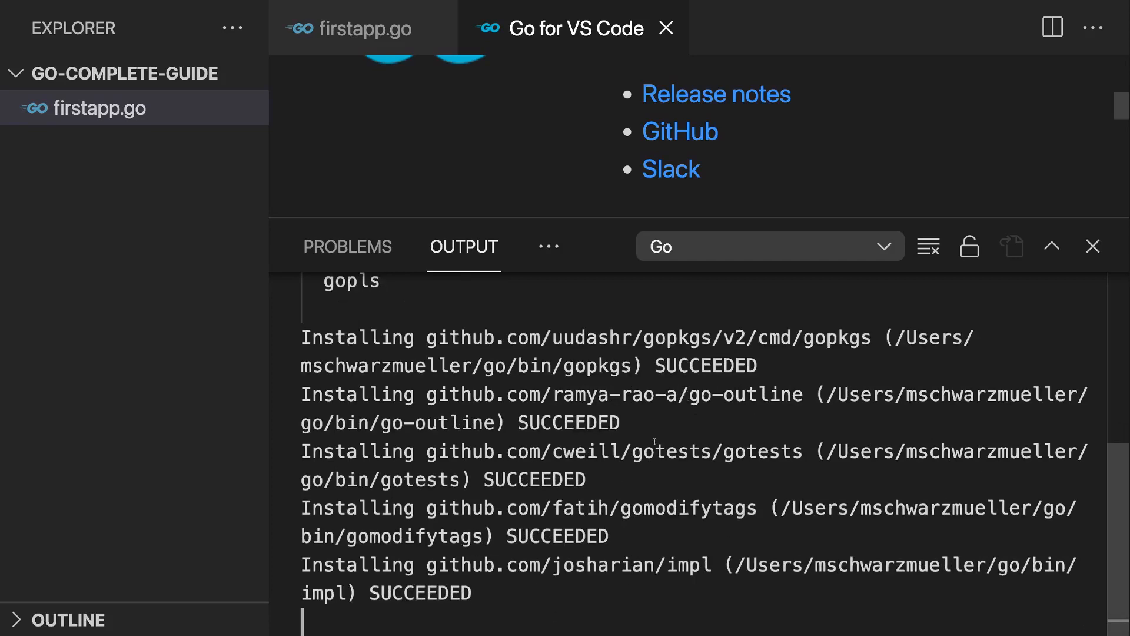
scroll(down, 3)
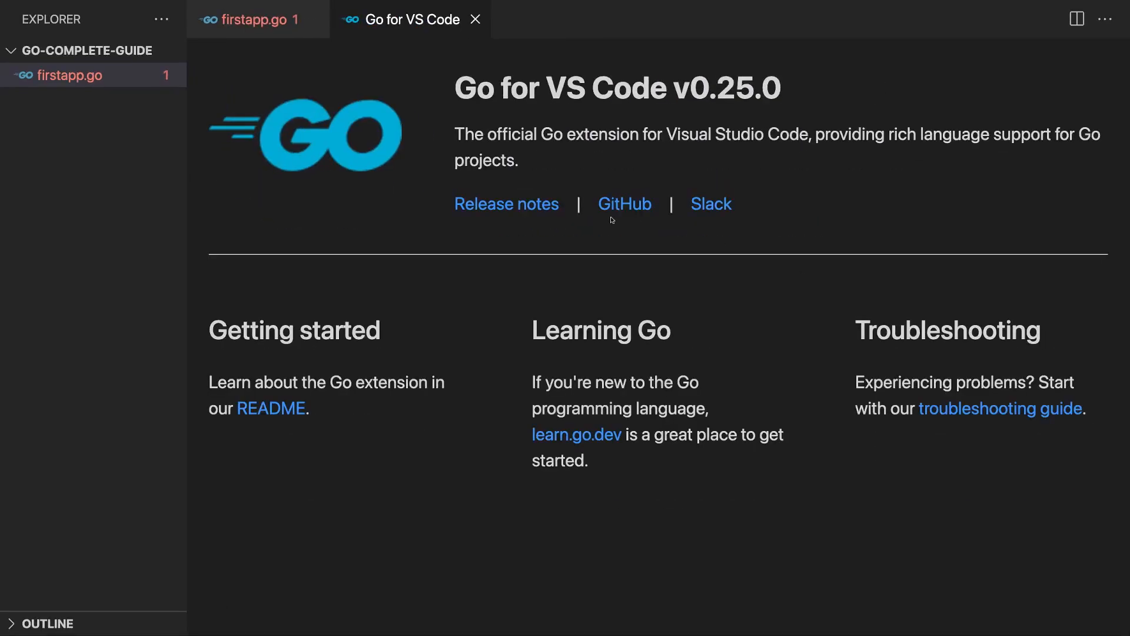
mouse_move(785, 97)
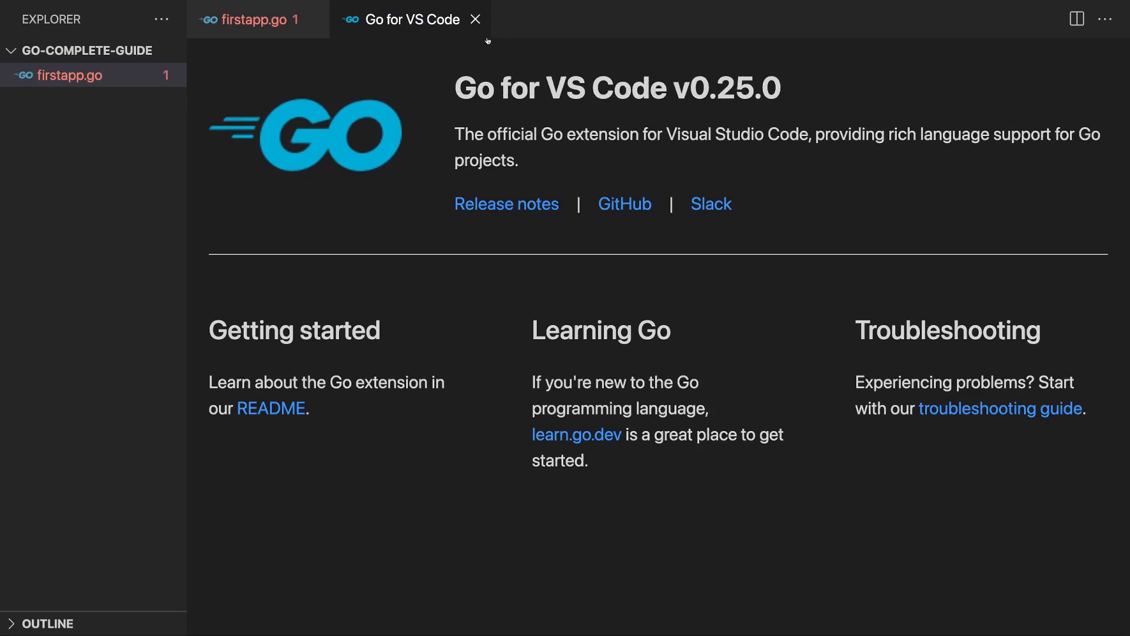
- Close the Go for VS Code page and search the Command Palette for 'go install'
click(476, 20)
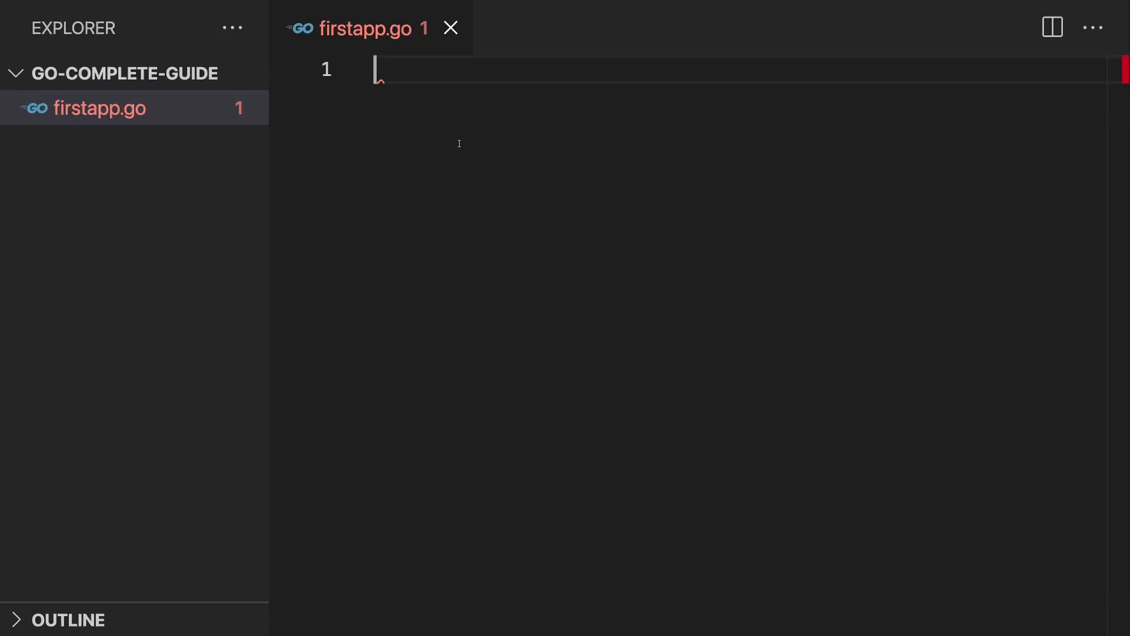
click(127, 5)
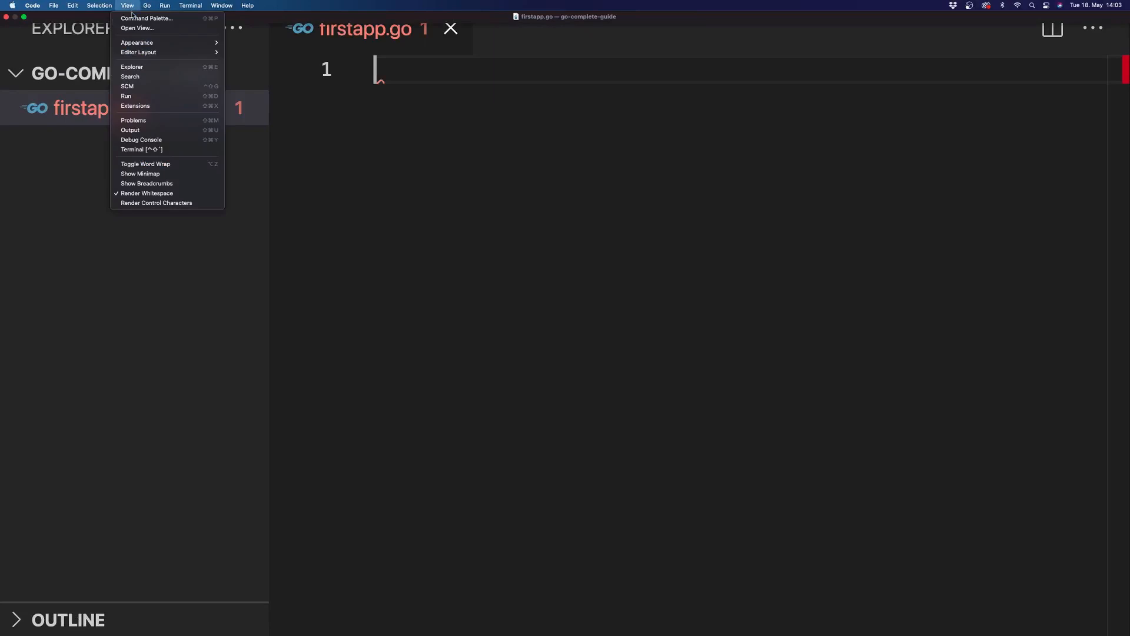
click(146, 18)
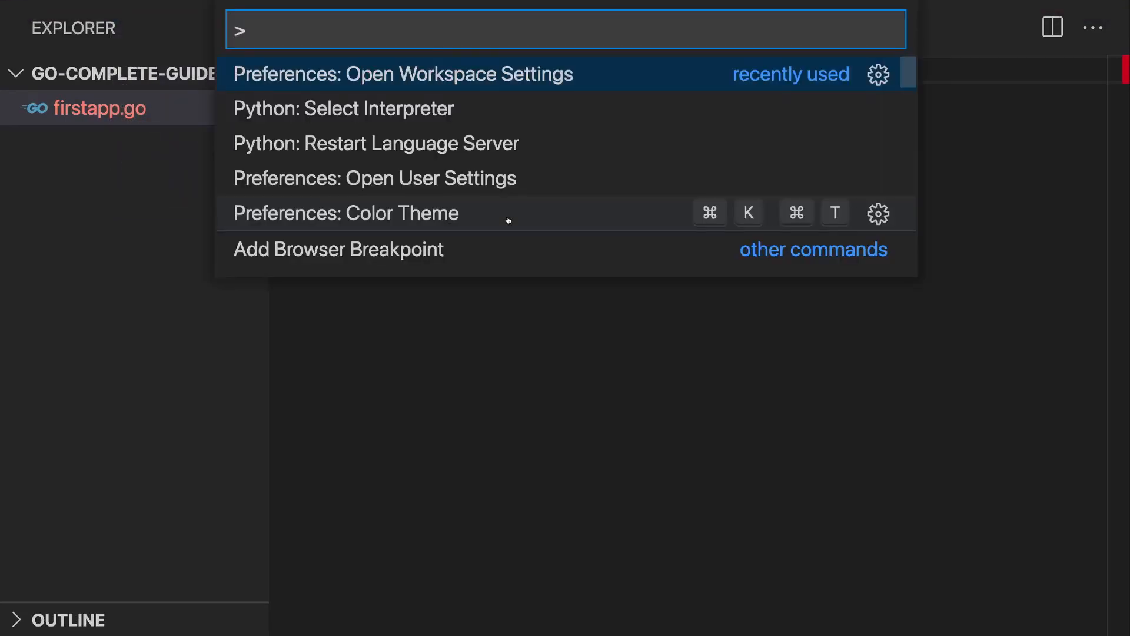
key(Escape)
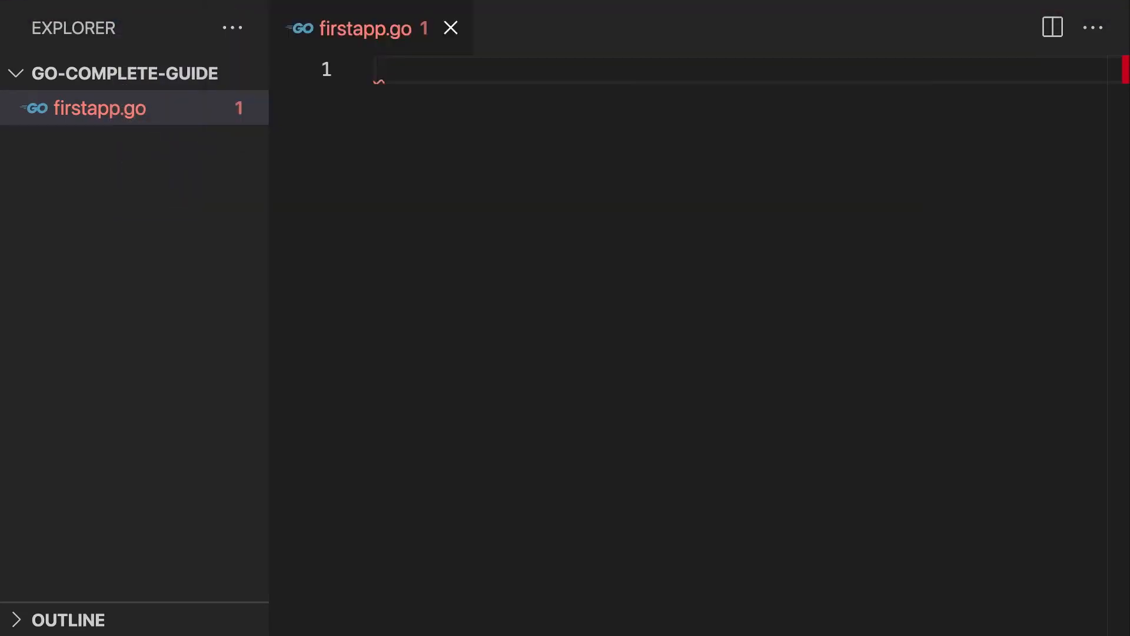
key(cmd+shift+p)
text(>go insta)
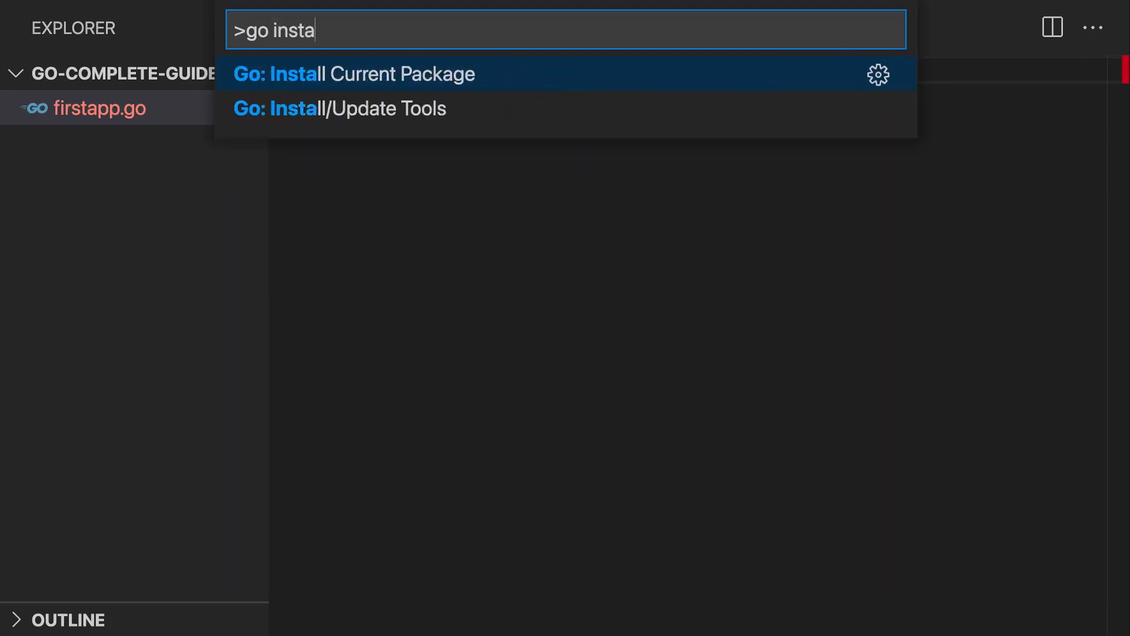
text(ll)
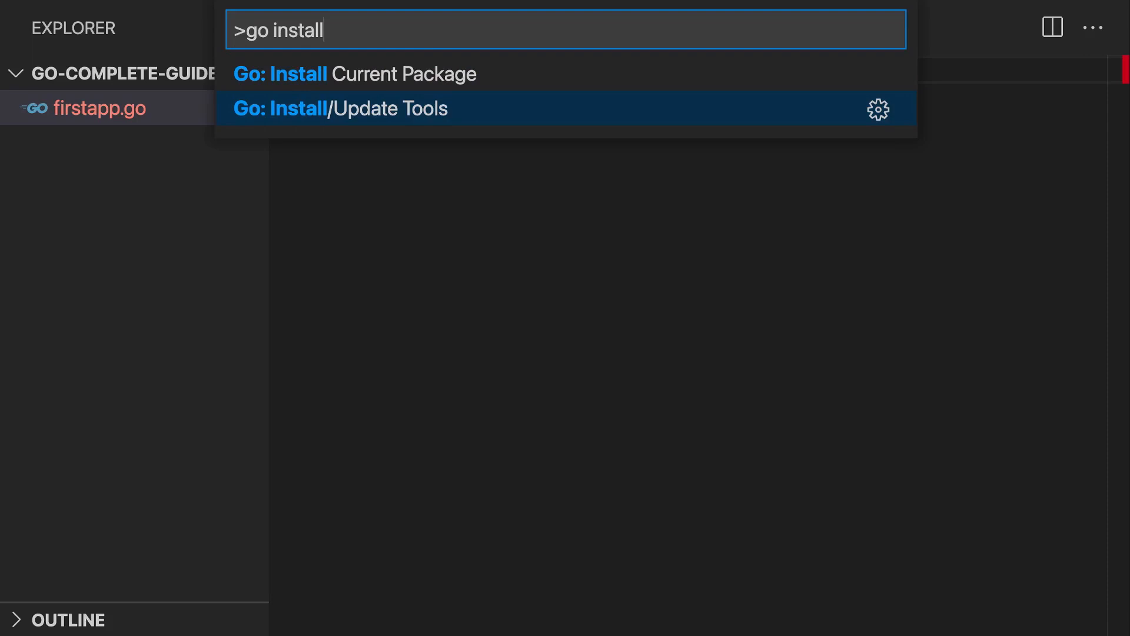
- Run Go: Install/Update Tools with all ten tools selected and watch them reinstall
click(340, 109)
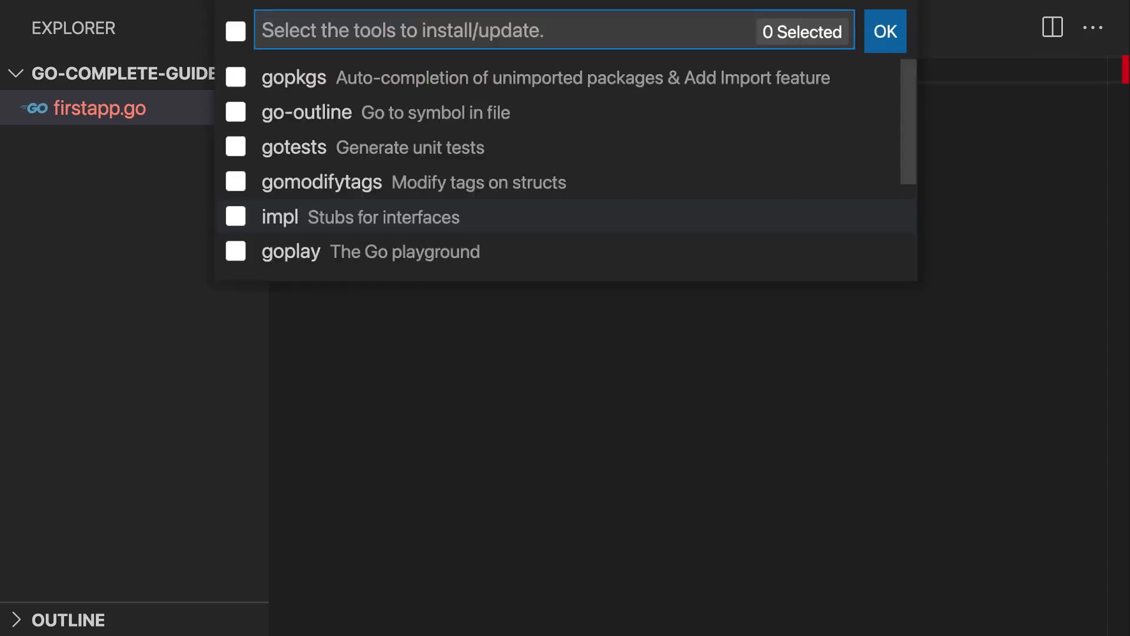
click(235, 31)
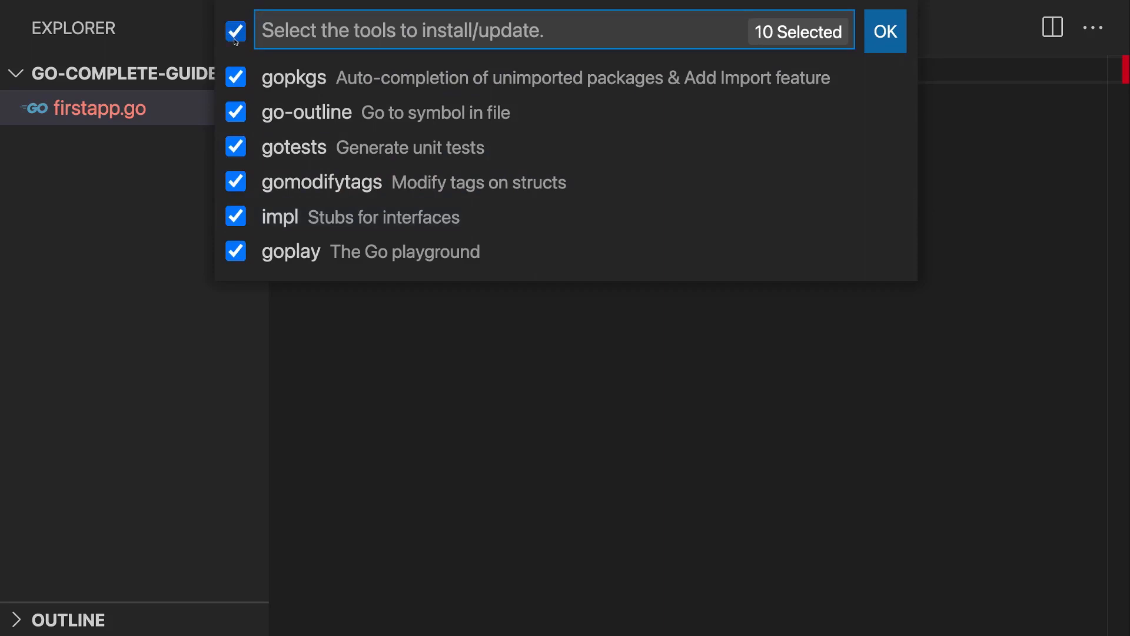
click(885, 31)
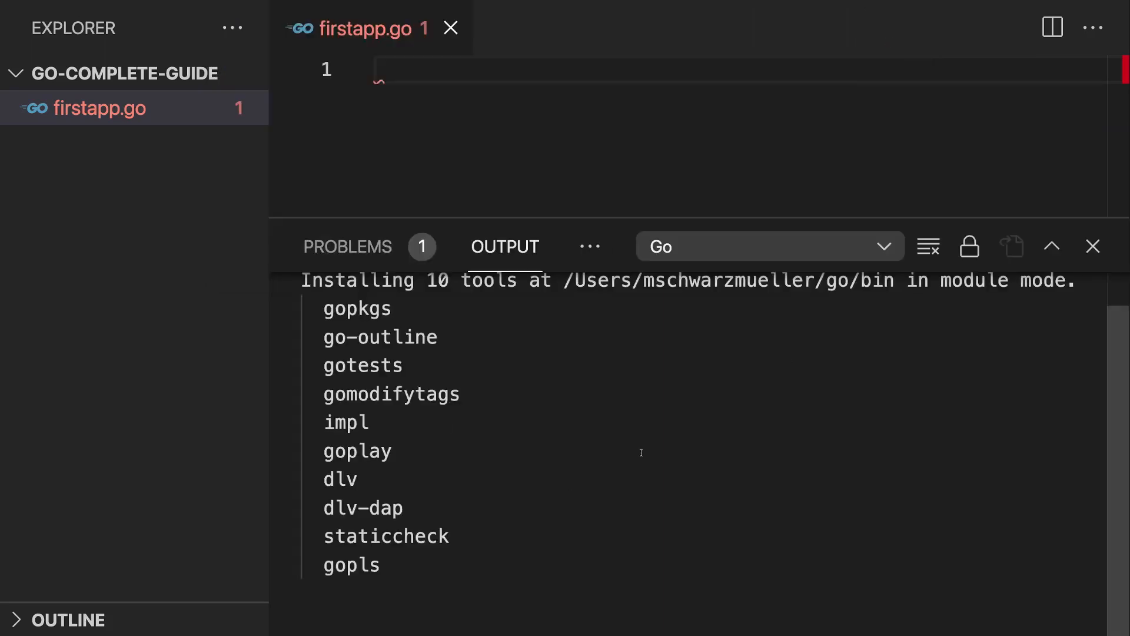
scroll(down, 3)
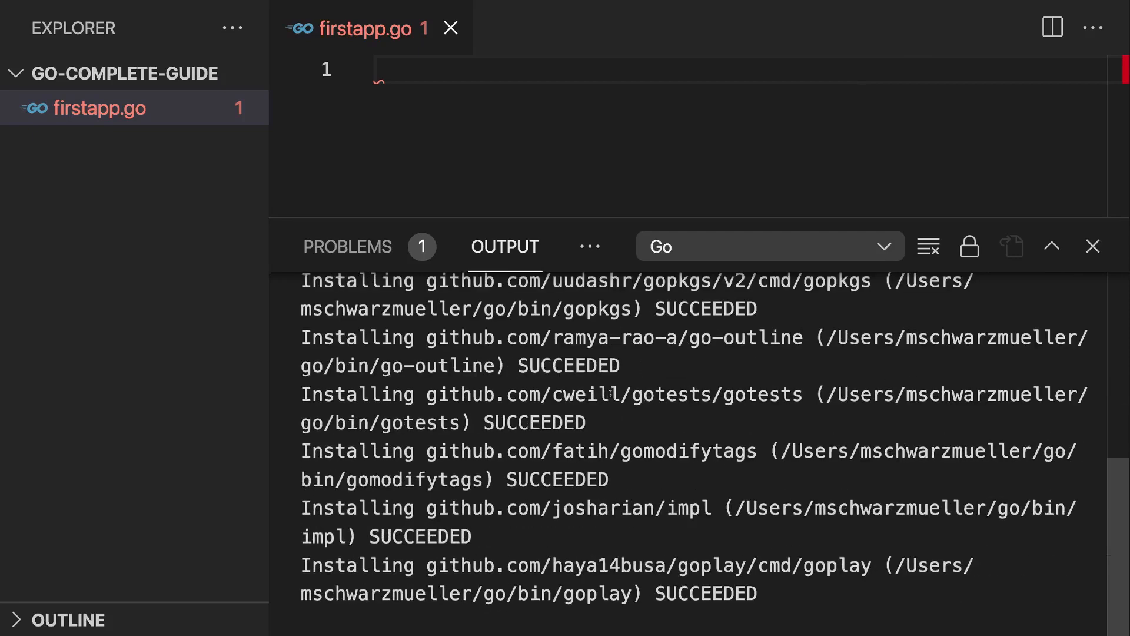
scroll(down, 3)
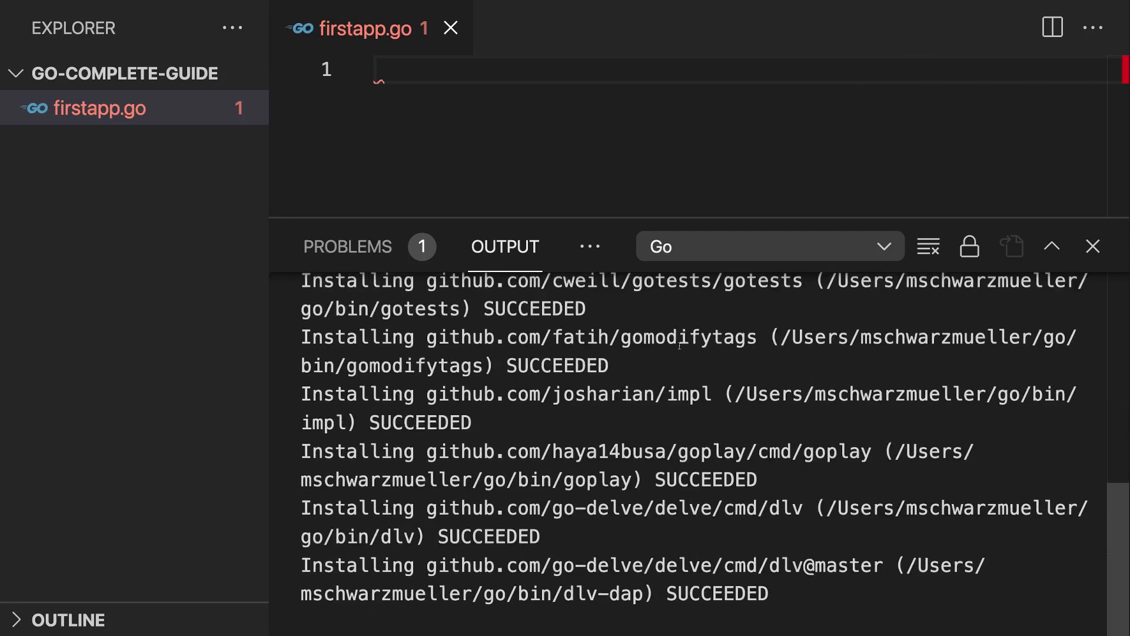
scroll(down, 3)
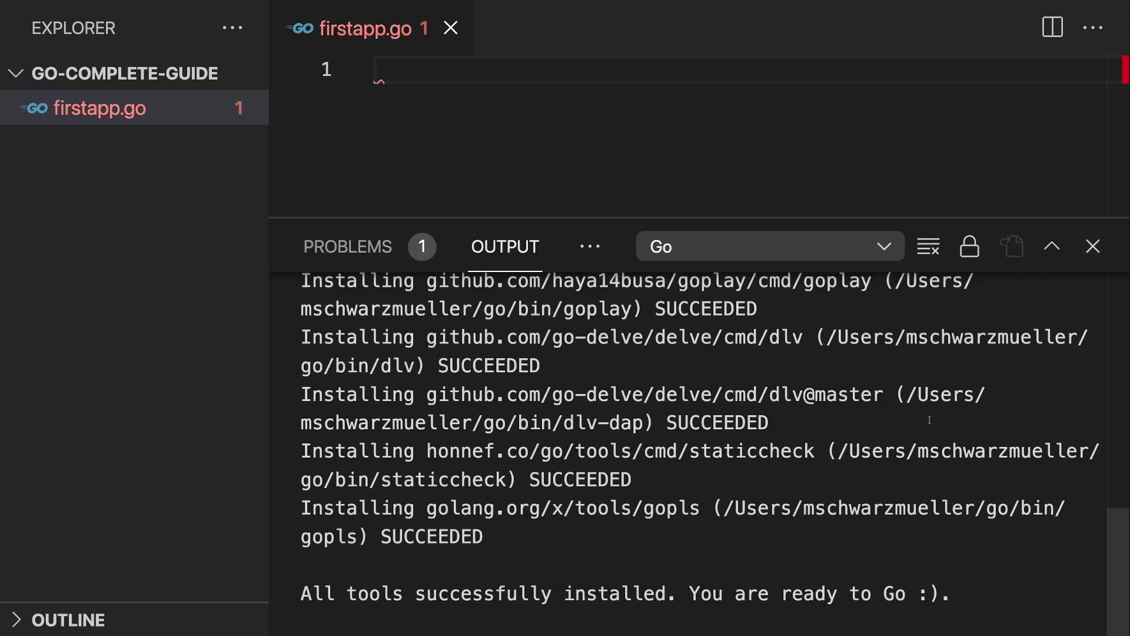
mouse_move(850, 459)
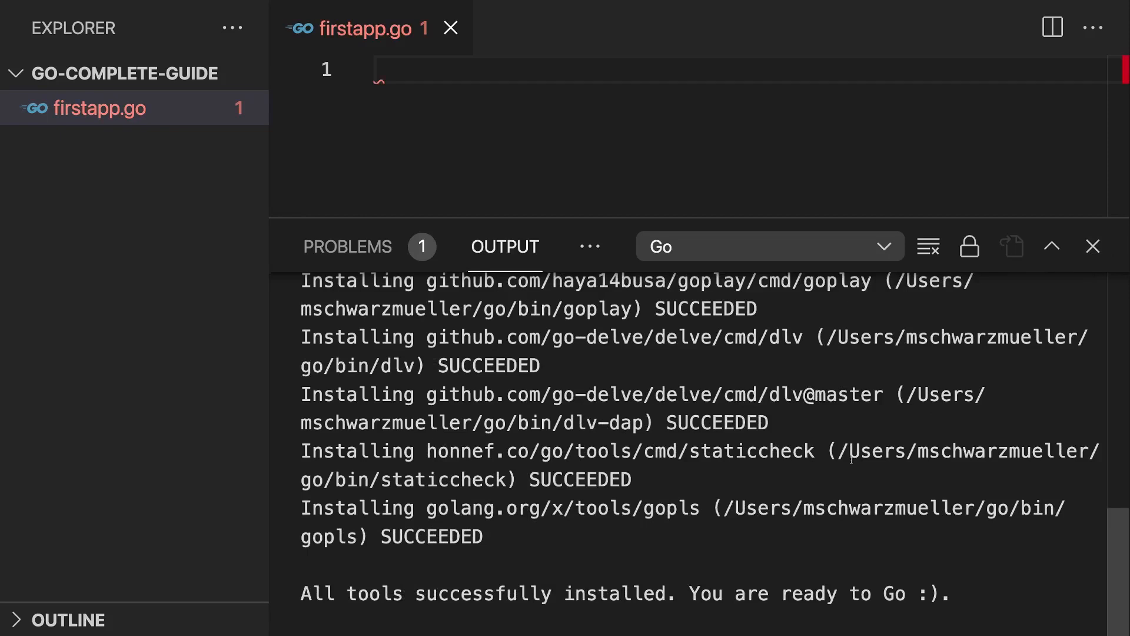
mouse_move(1093, 246)
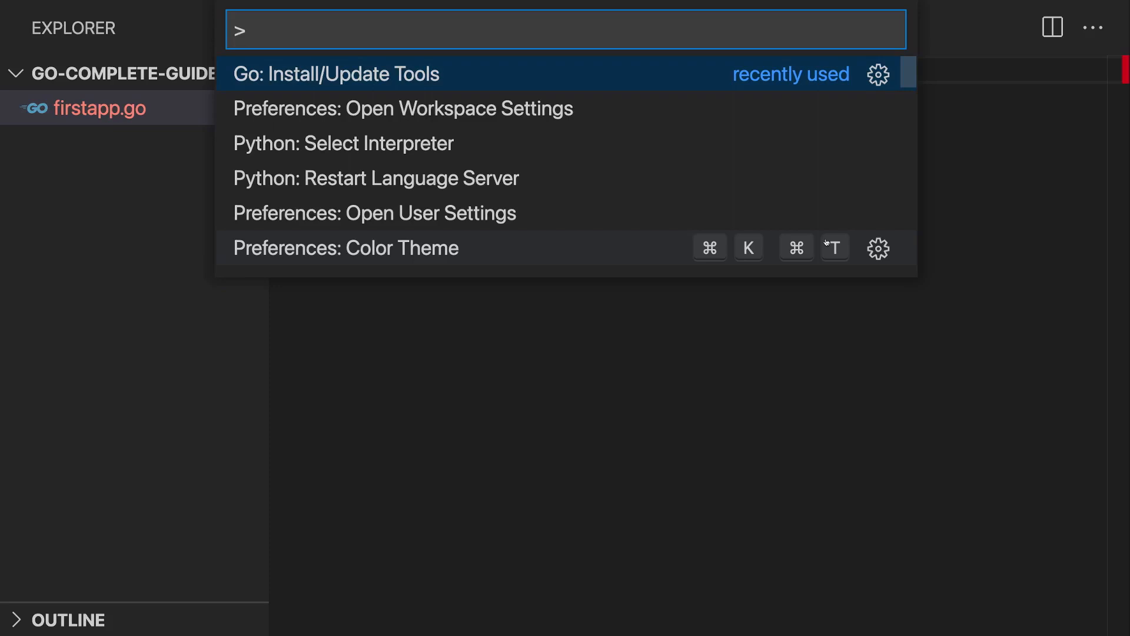
- Run Go: Install/Update Tools again to show the tool checklist
click(334, 74)
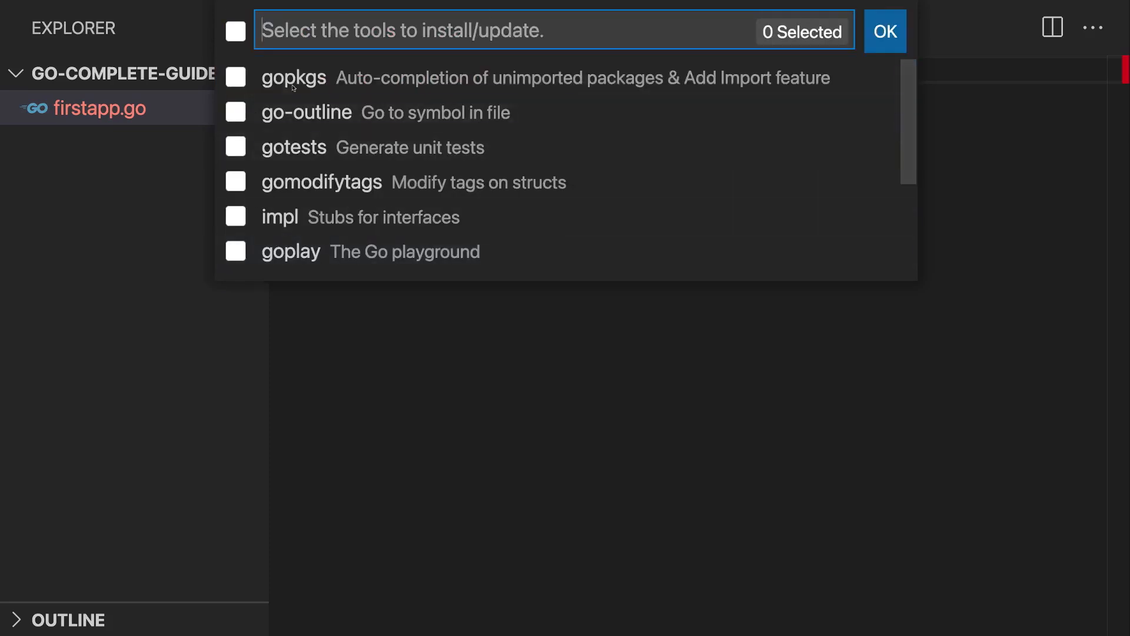
mouse_move(445, 112)
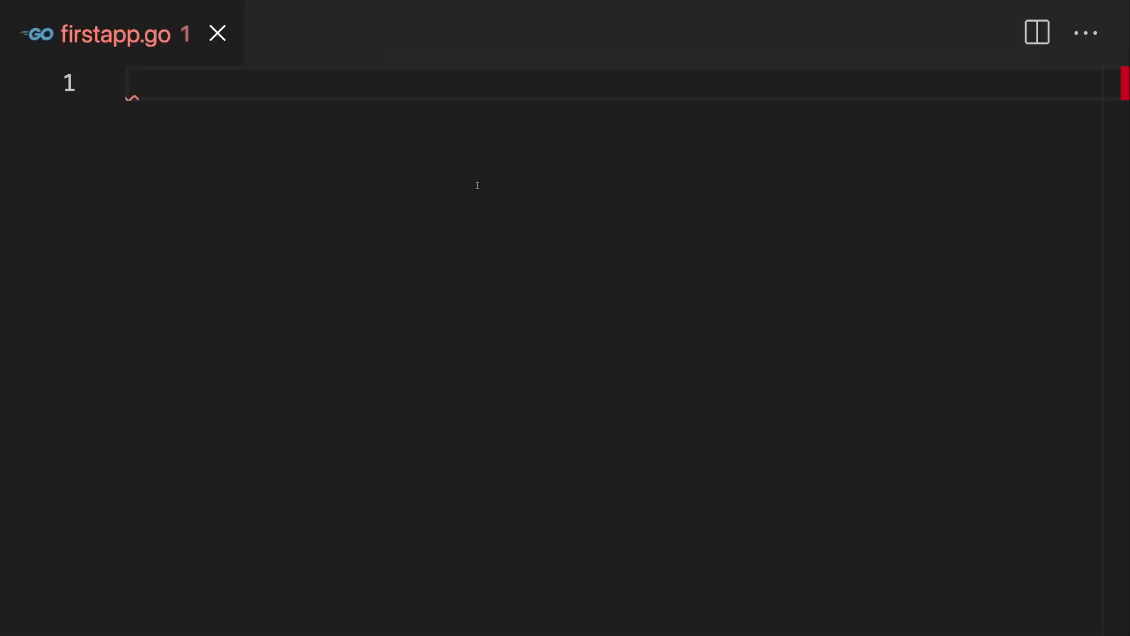
- Write 'package main' and an empty 'func main() {}' in firstapp.go
text(package)
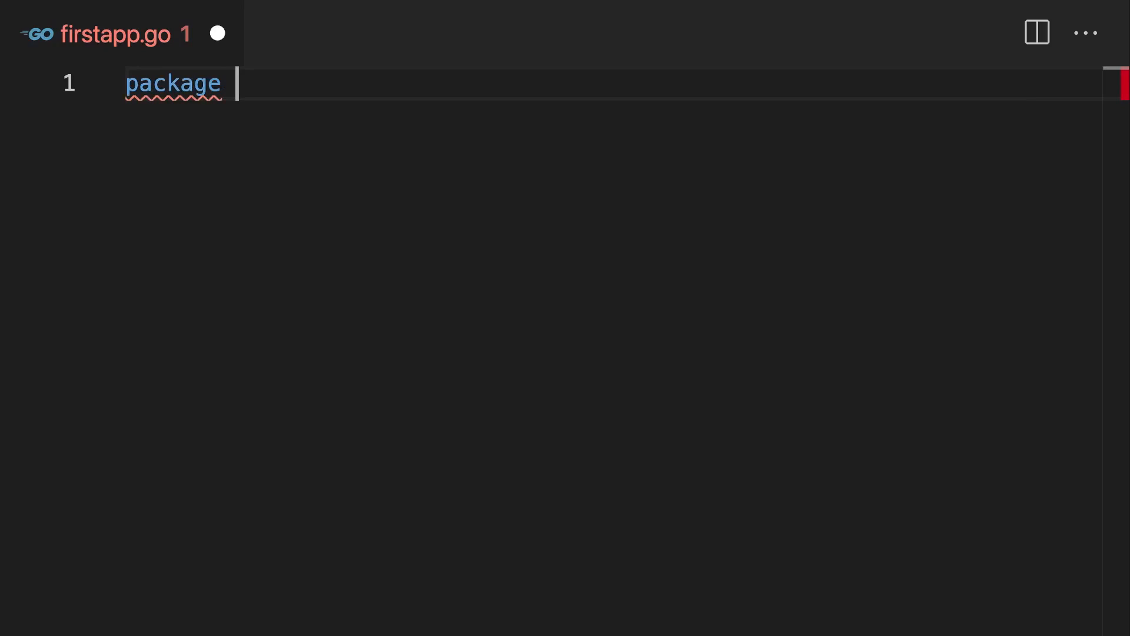
text(main)
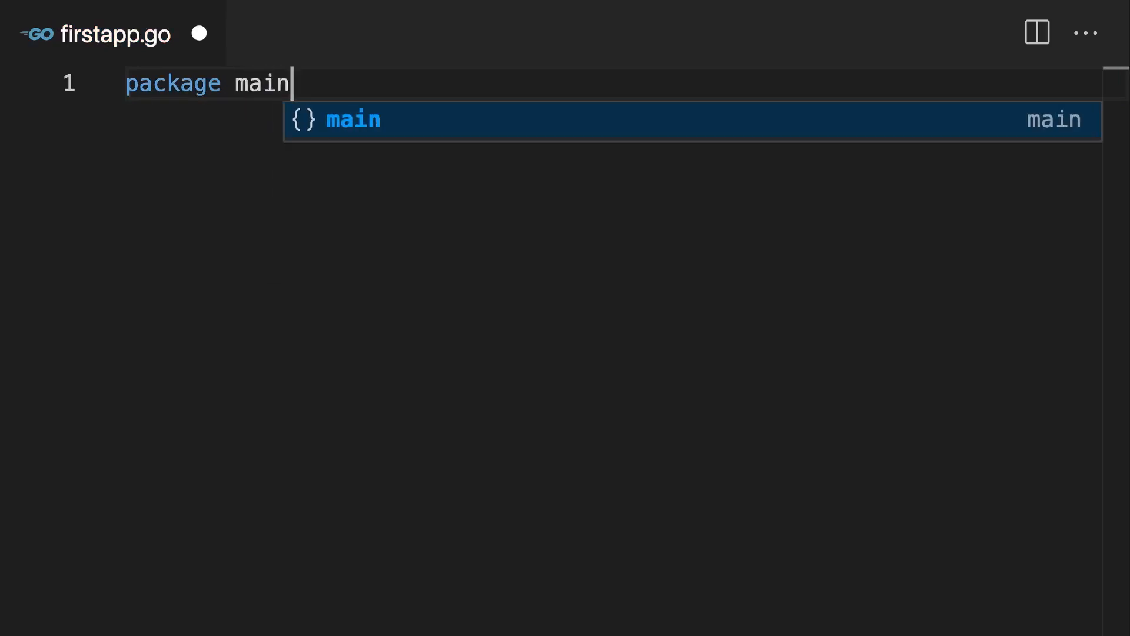
key(Escape)
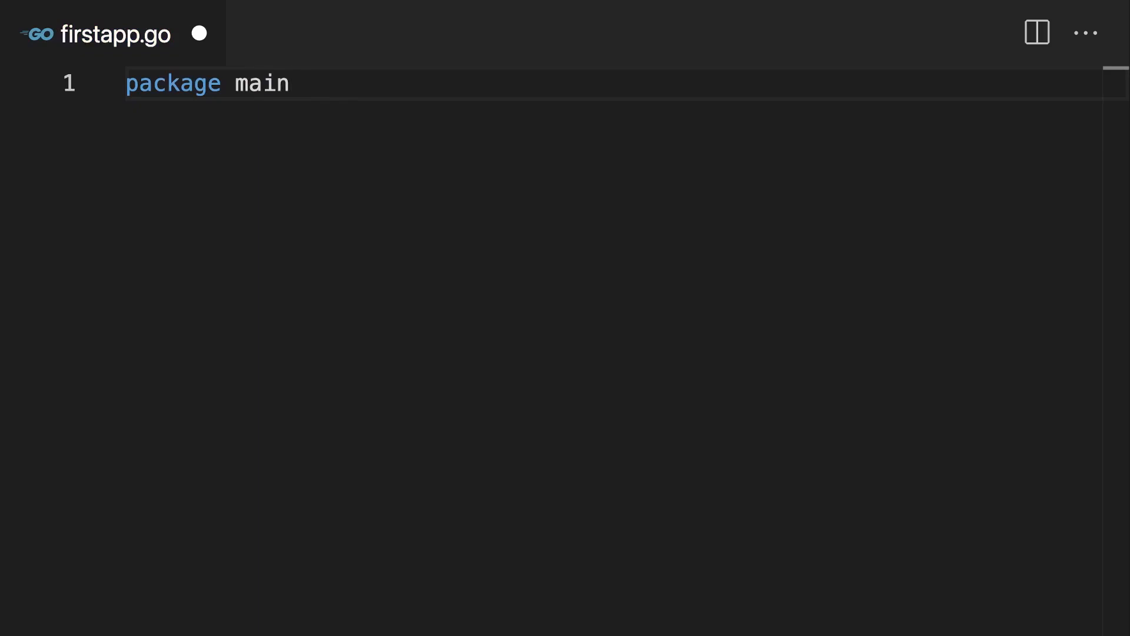
key(Enter)
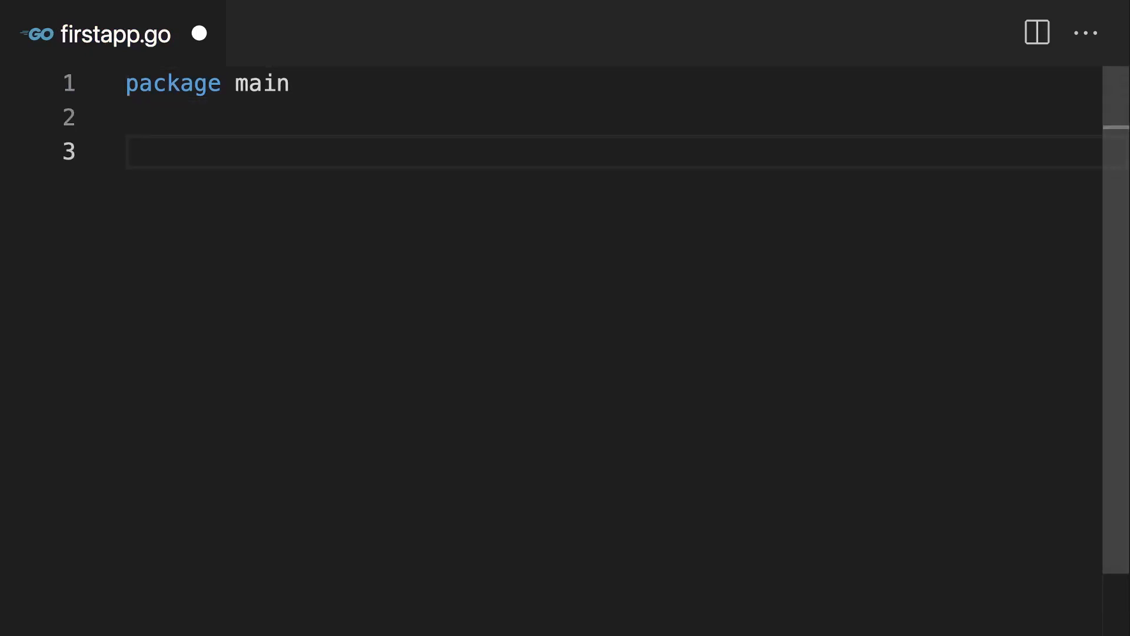
text(func)
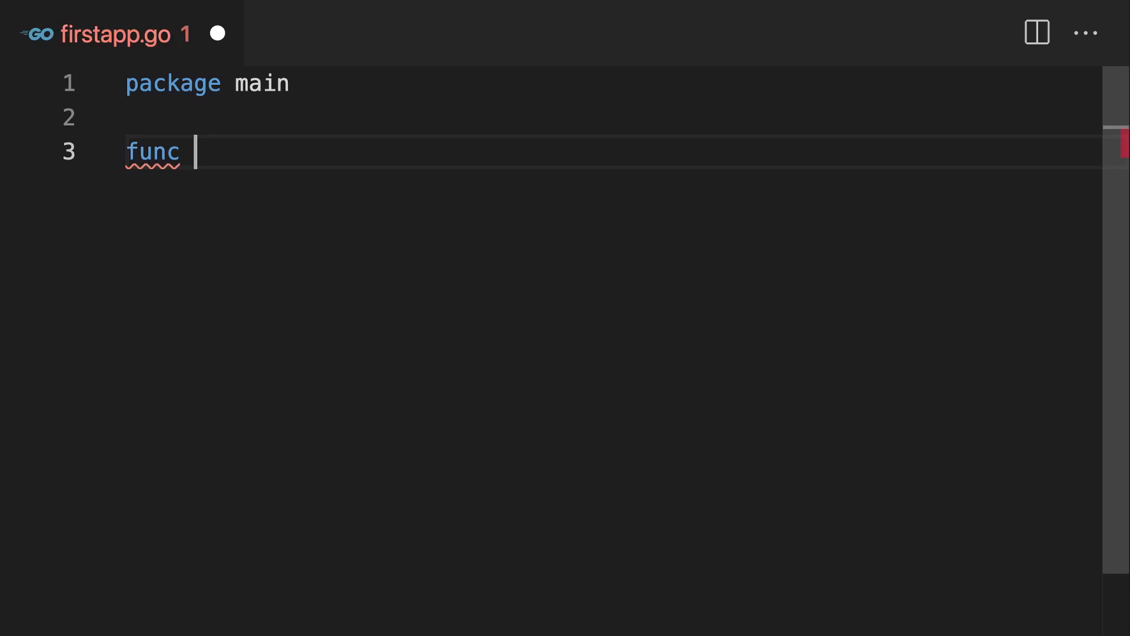
text(main())
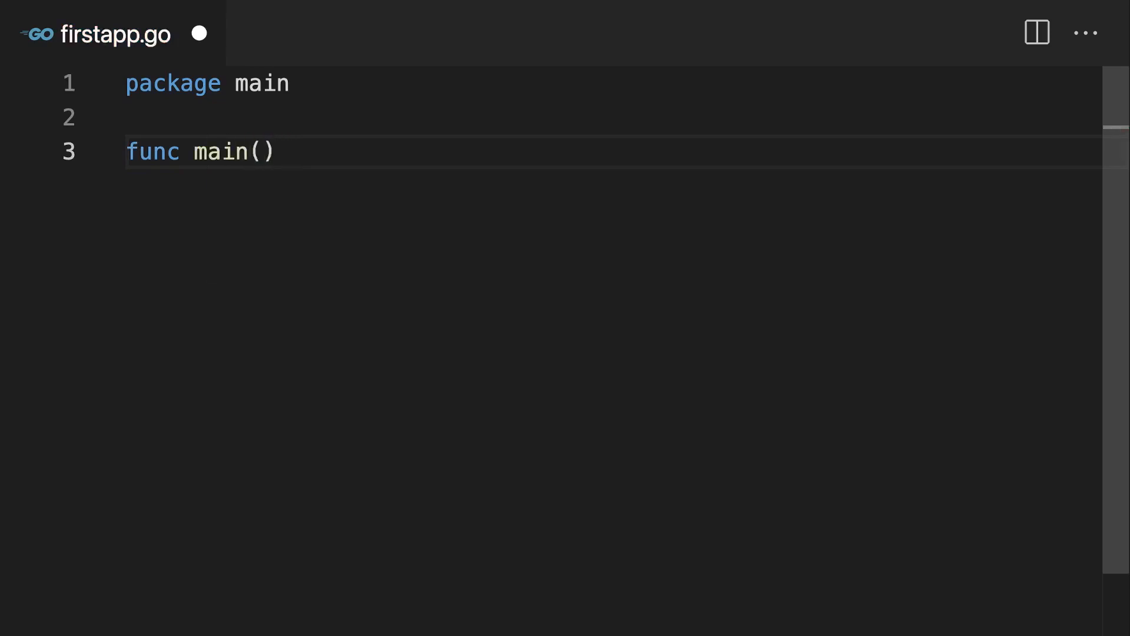
text({})
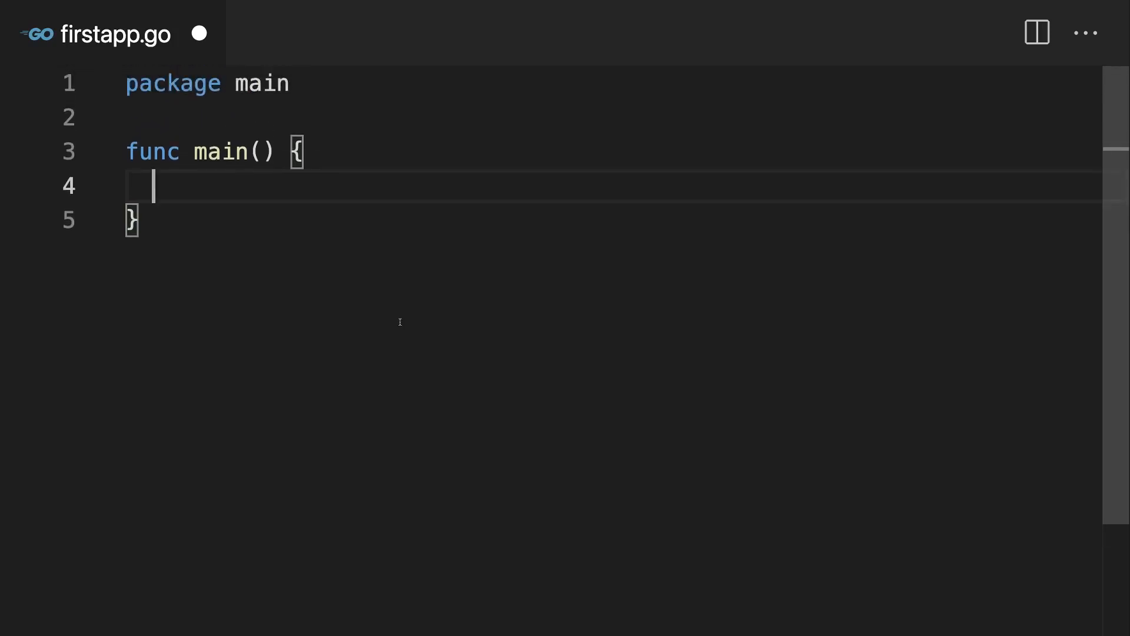
- Add fmt.Println("Hello World!") inside main, auto-importing fmt, and save the file
text(fm)
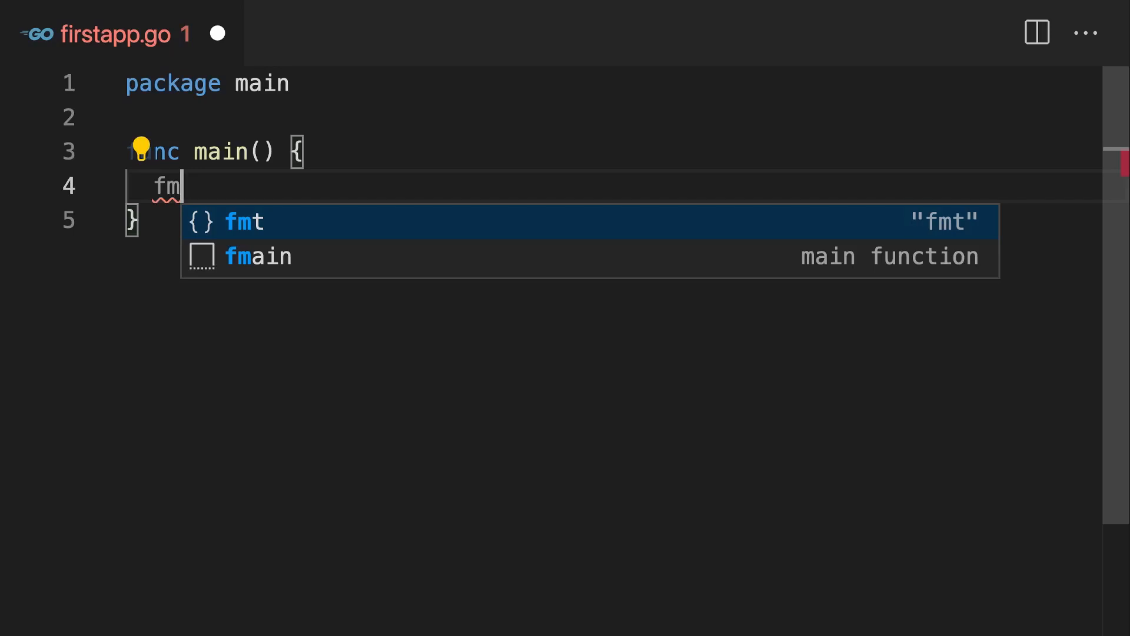
text(t)
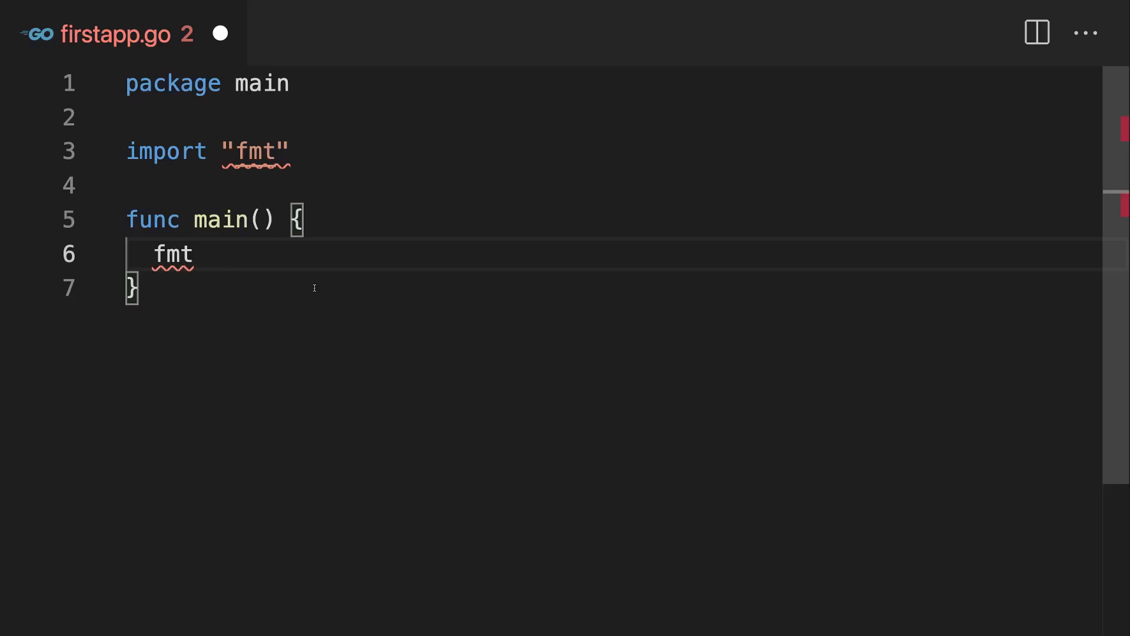
text(.)
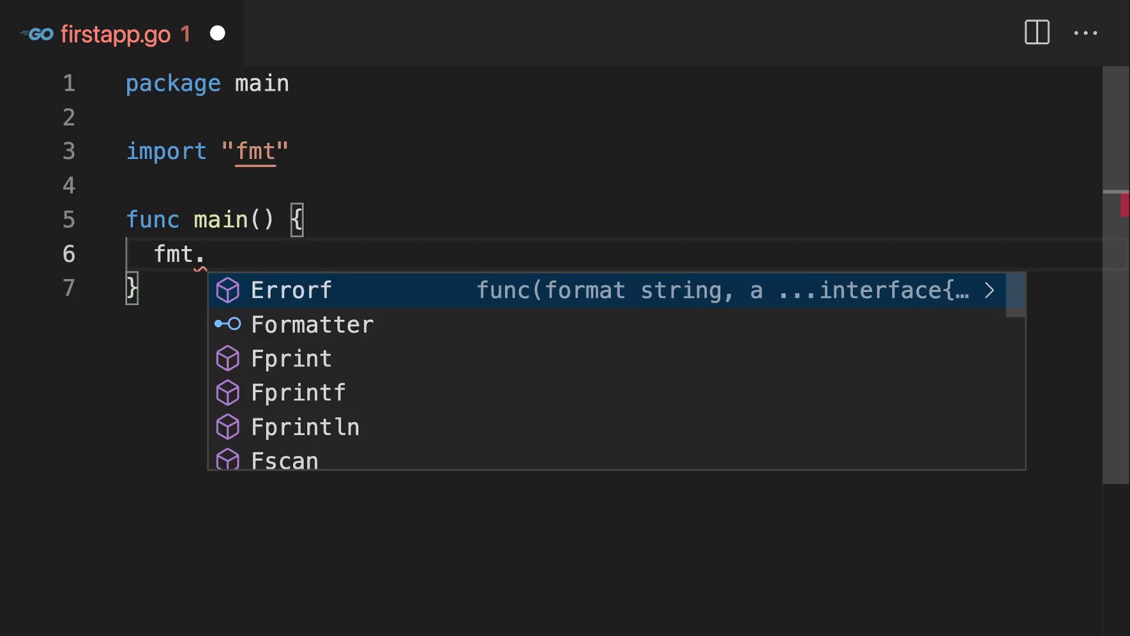
text(Println(")
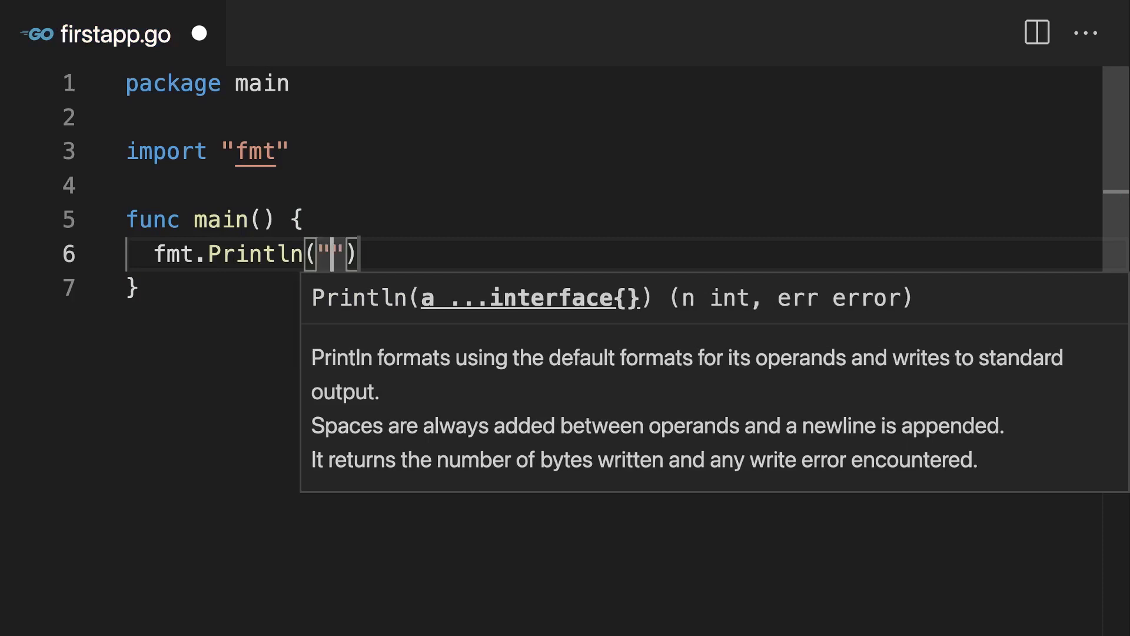
text(Hello World!)
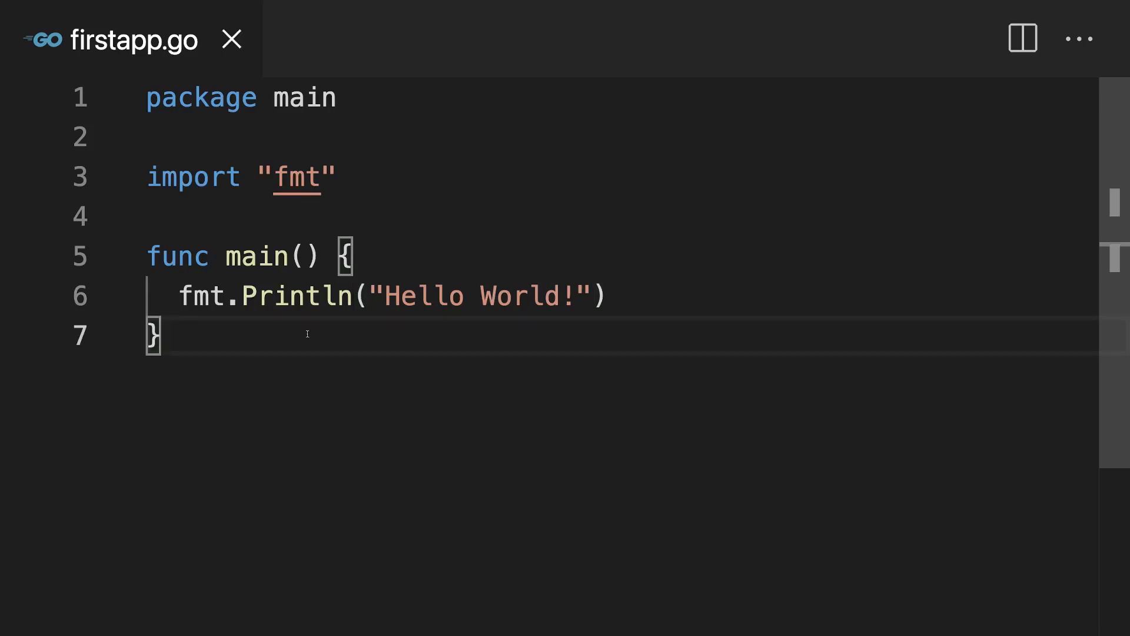
- Open a new integrated terminal from the Terminal menu
click(190, 6)
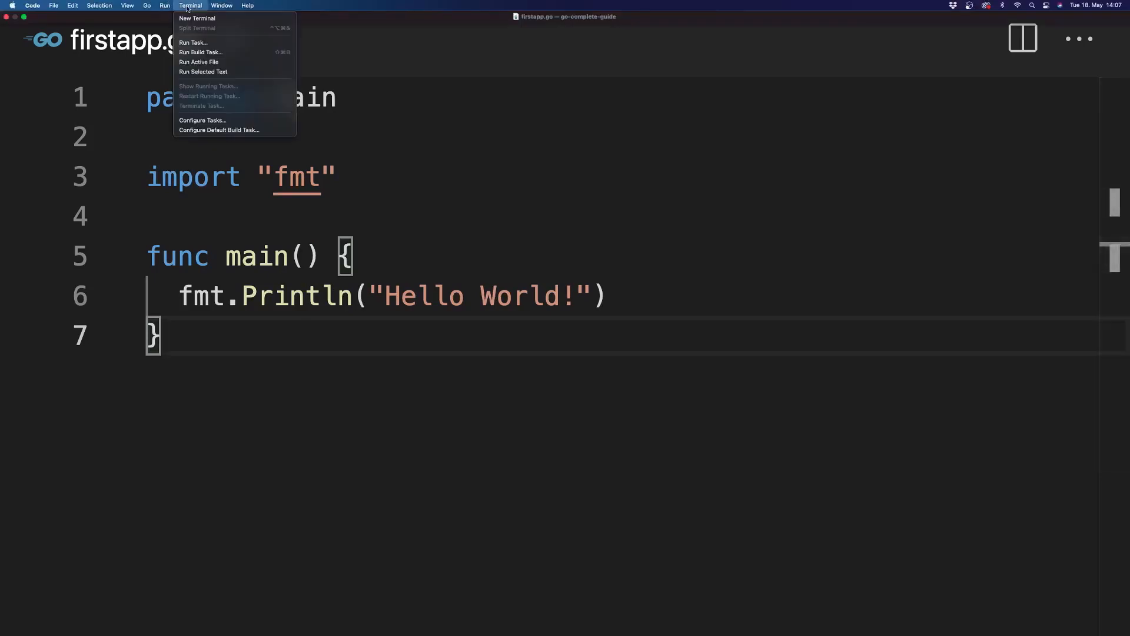
mouse_move(196, 19)
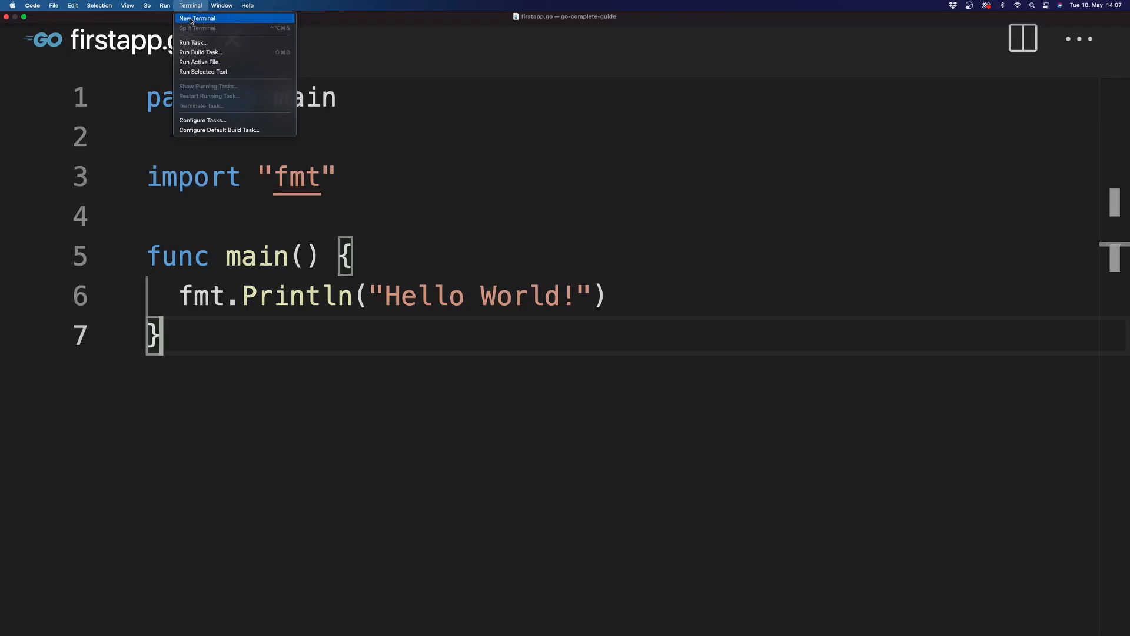
click(197, 18)
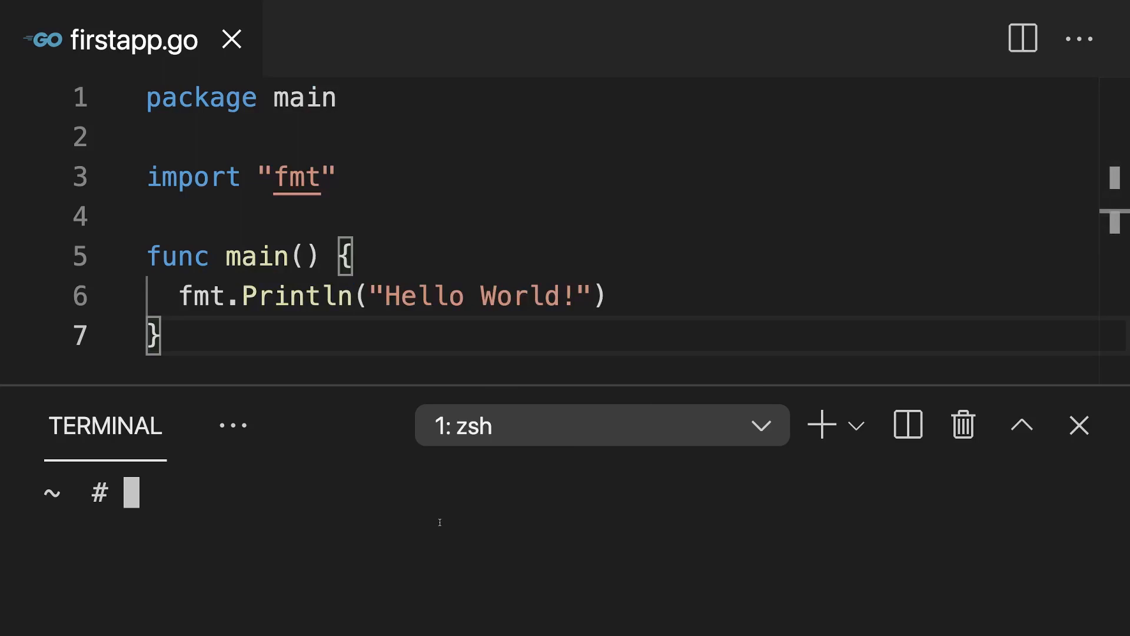
- Run 'go' and 'go version' to confirm go1.16.4, clear, then type 'go run firstapp.go'
text(go)
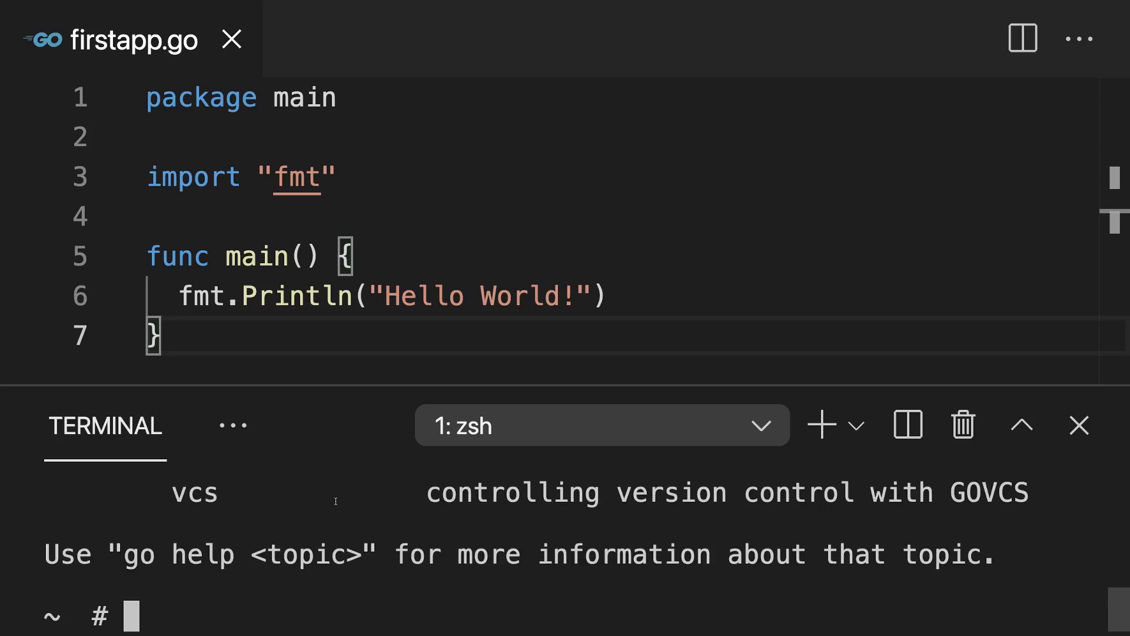
text(go version)
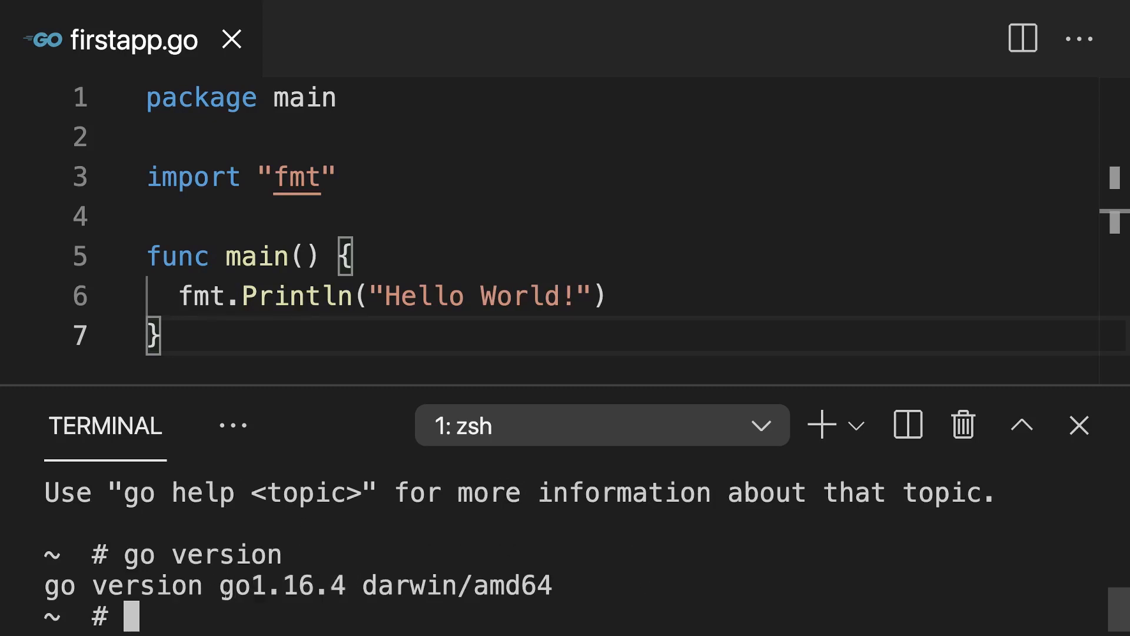
text(cl)
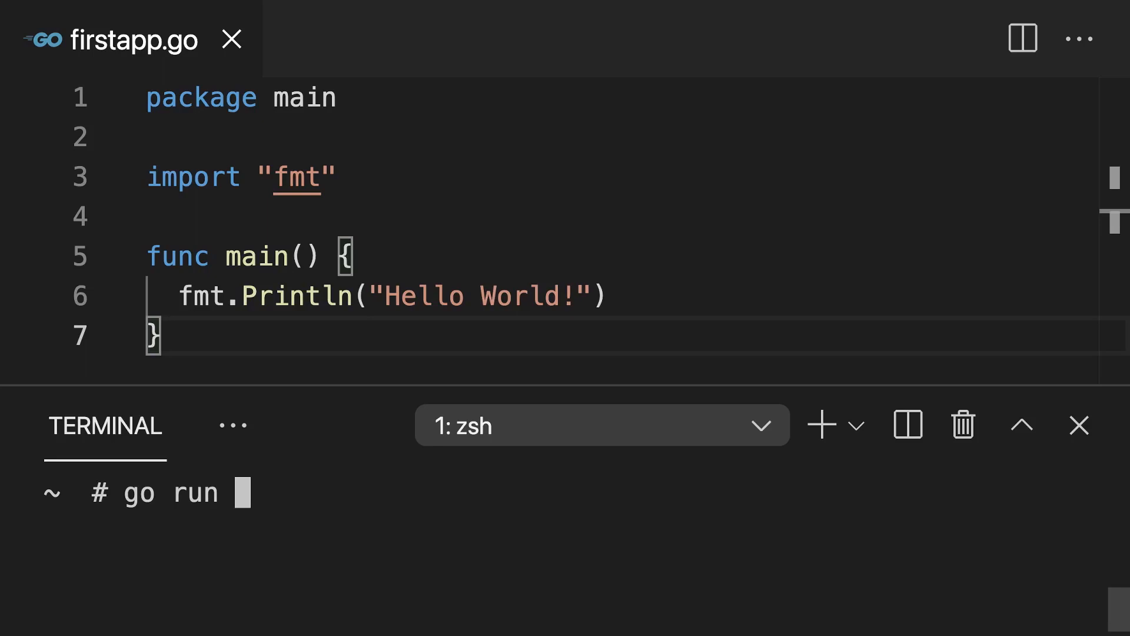
text(first)
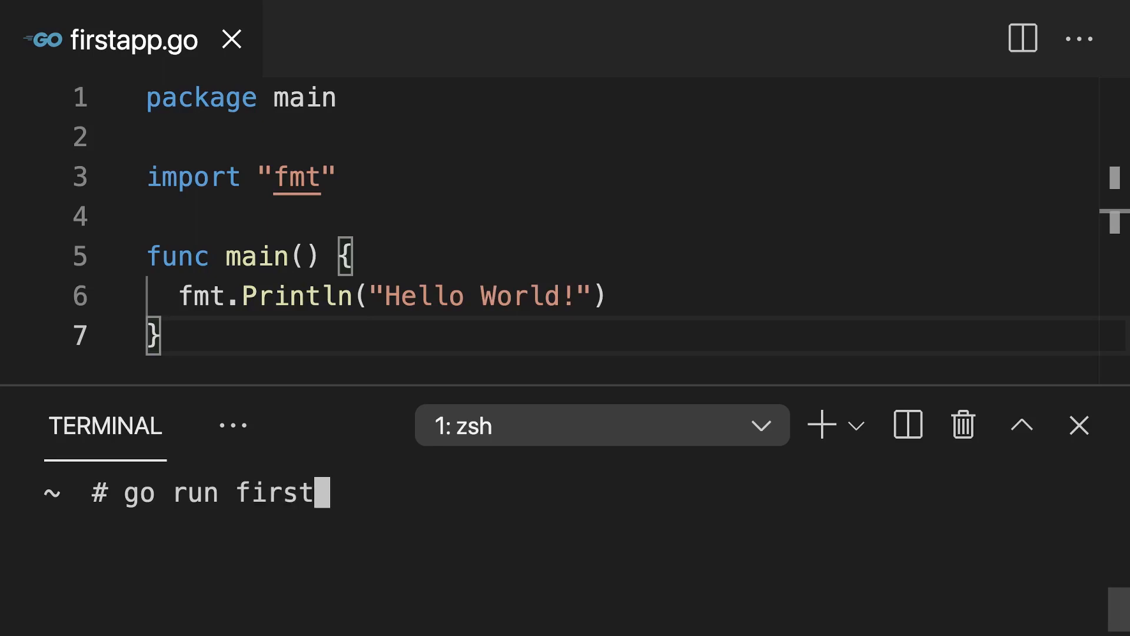
text(app.go)
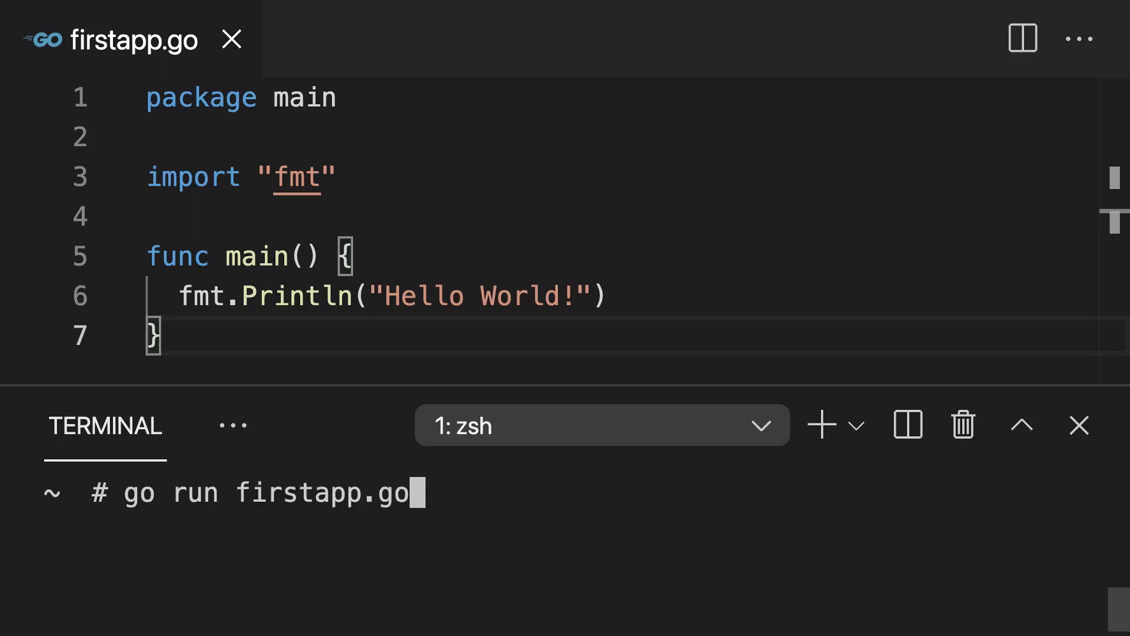